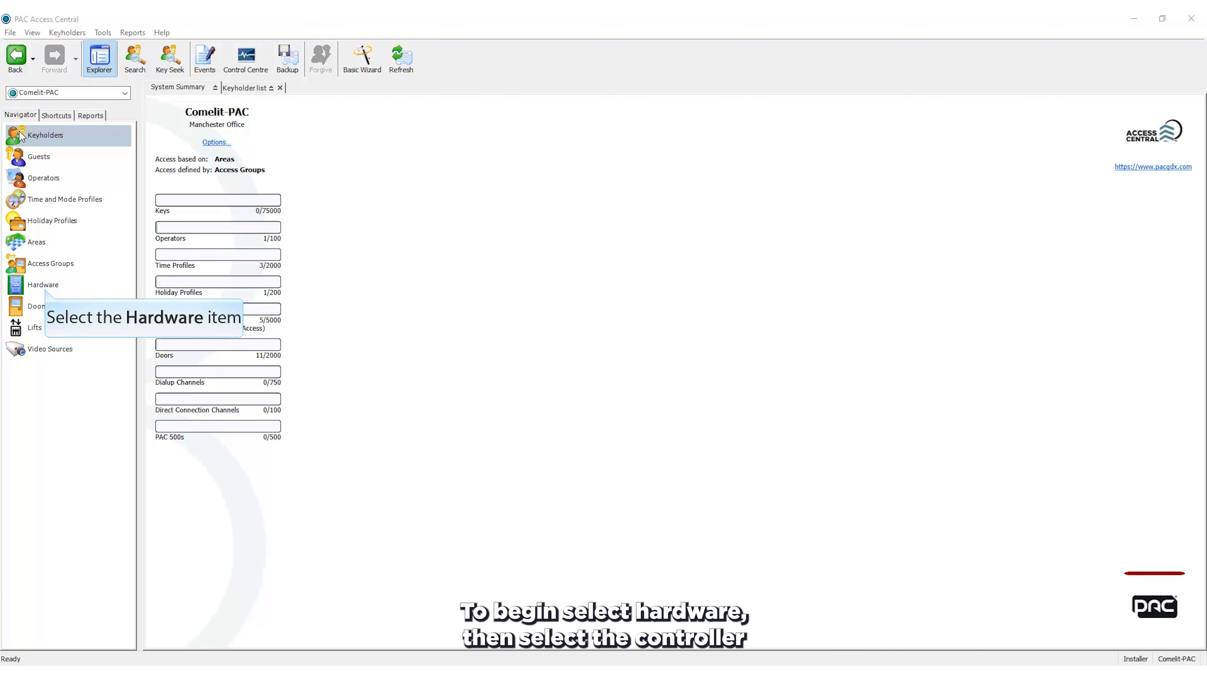
Step: Load the 511 DCi Muster Controller's details from the hardware list under Muster Channel
left_click(44, 285)
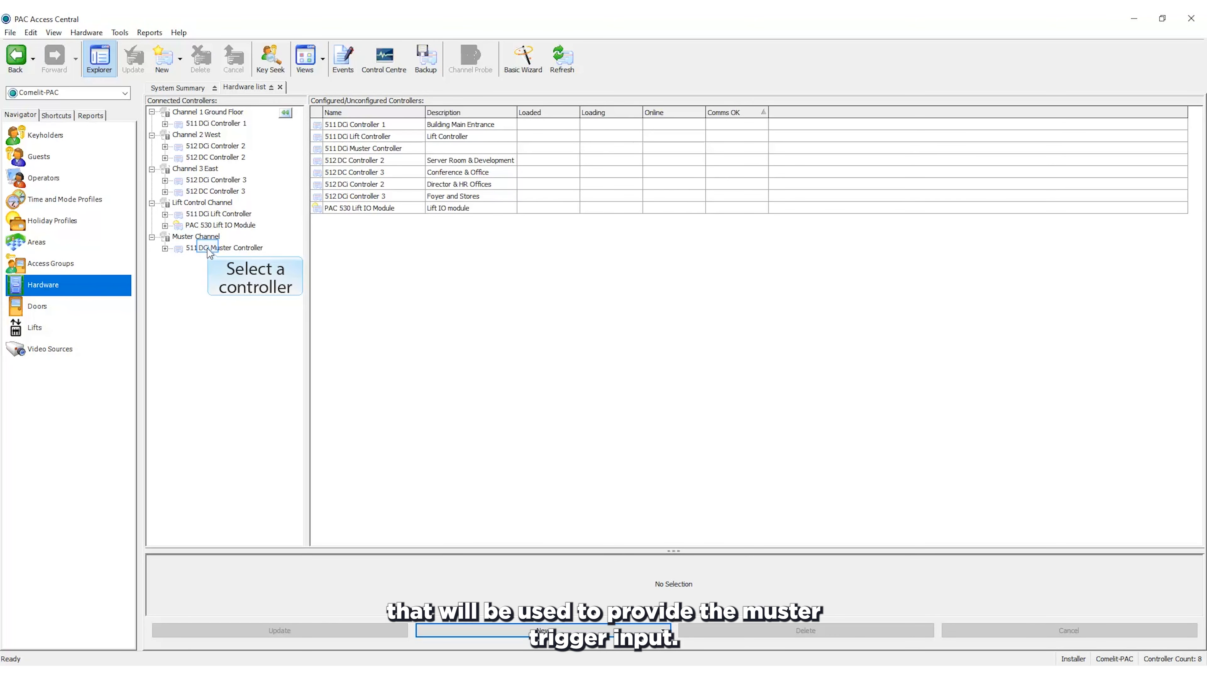
left_click(225, 247)
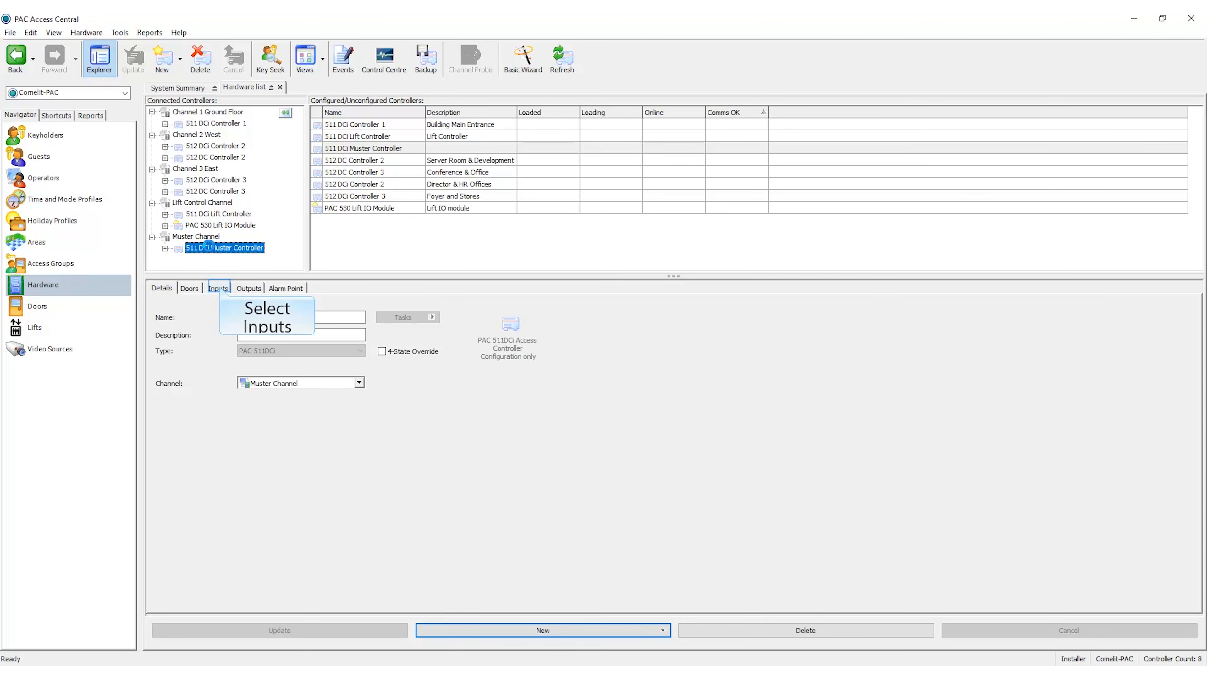
Step: Enable Input 1, mark it 'Controller input is an alarm point', and update the controller
left_click(216, 287)
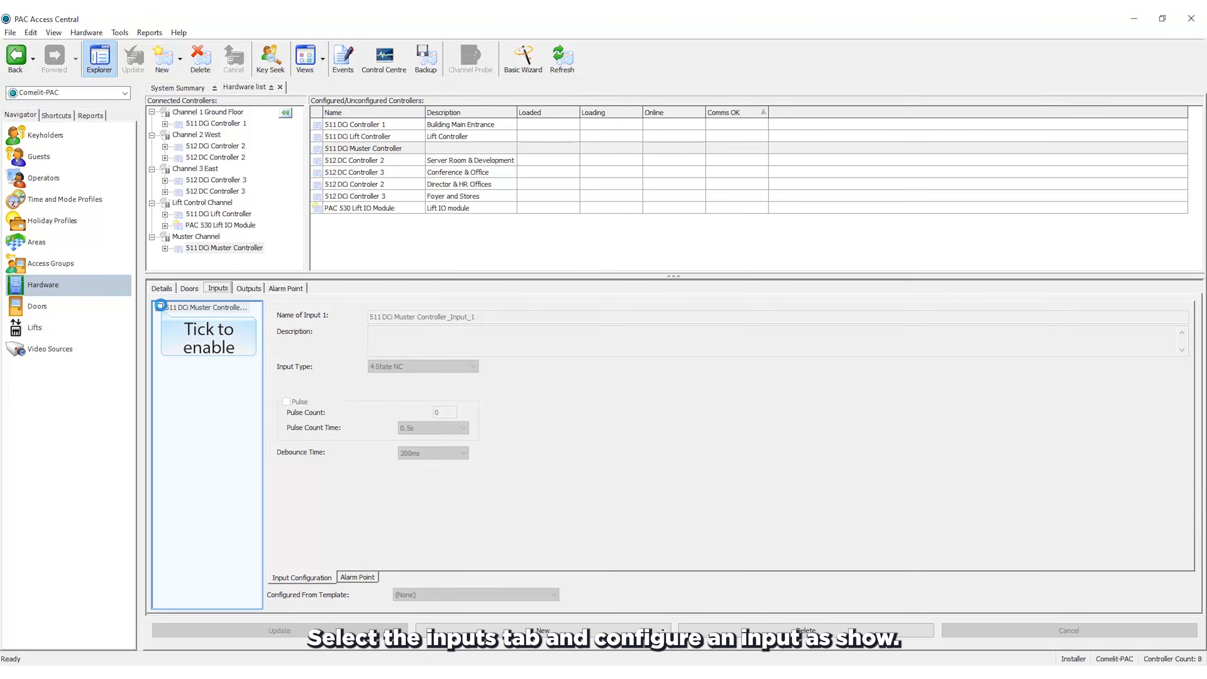
left_click(158, 307)
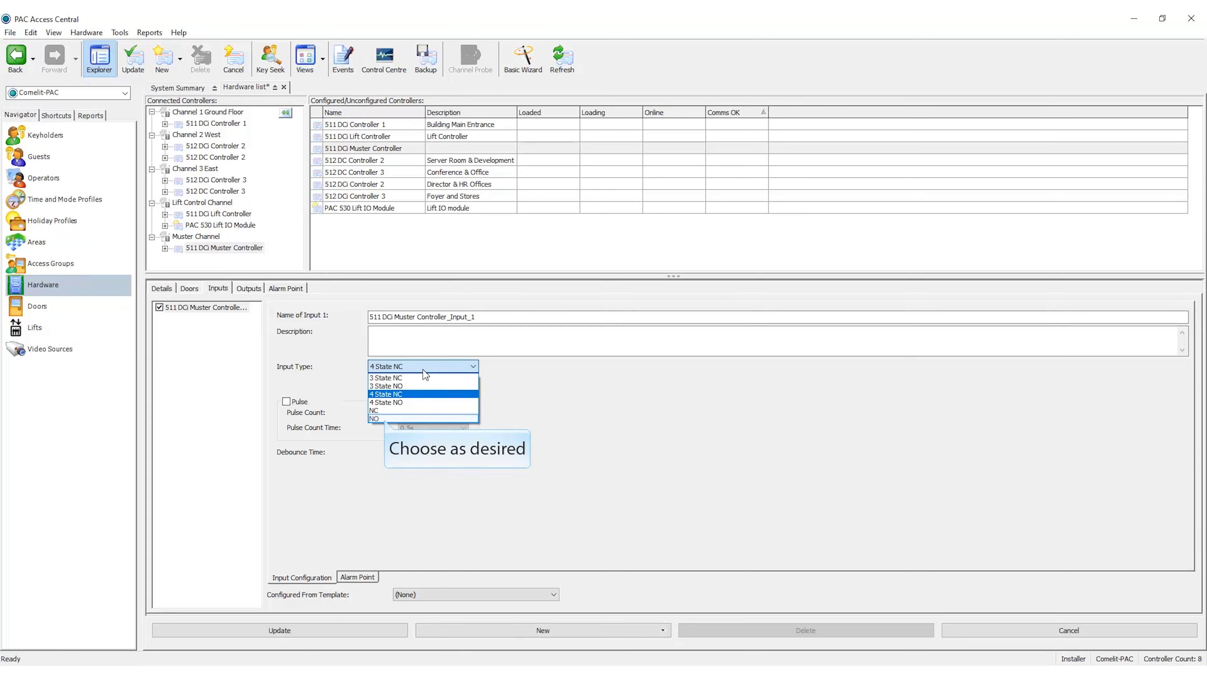
mouse_move(386, 420)
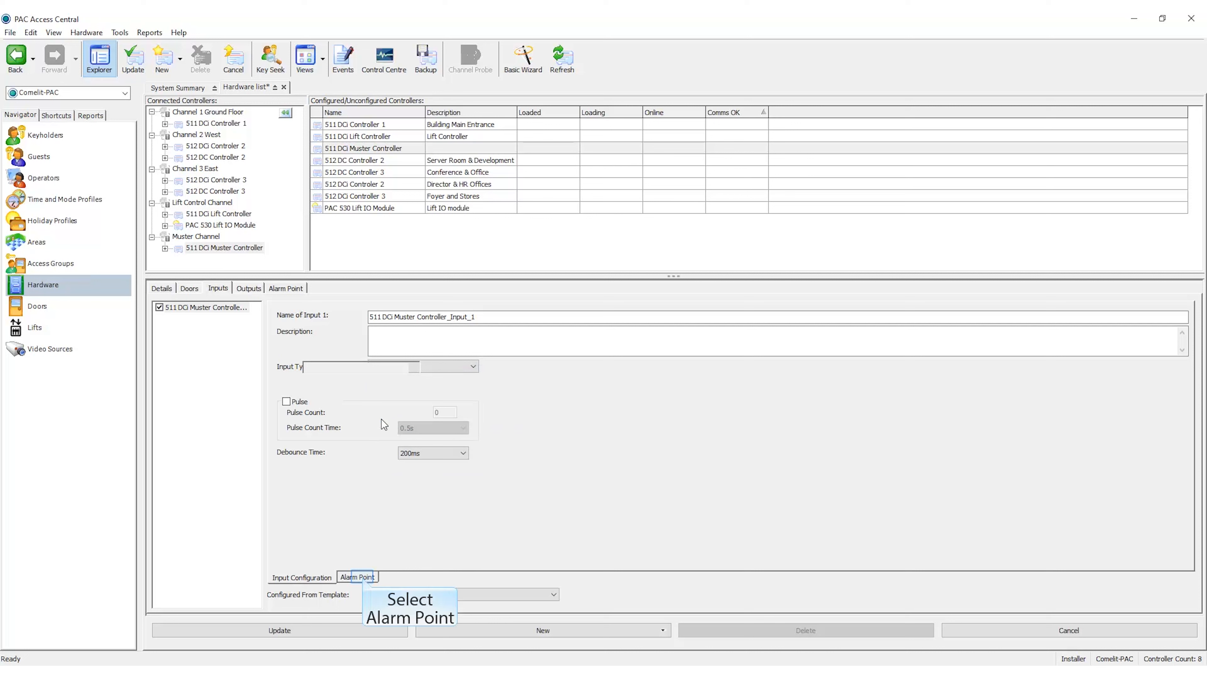
left_click(356, 576)
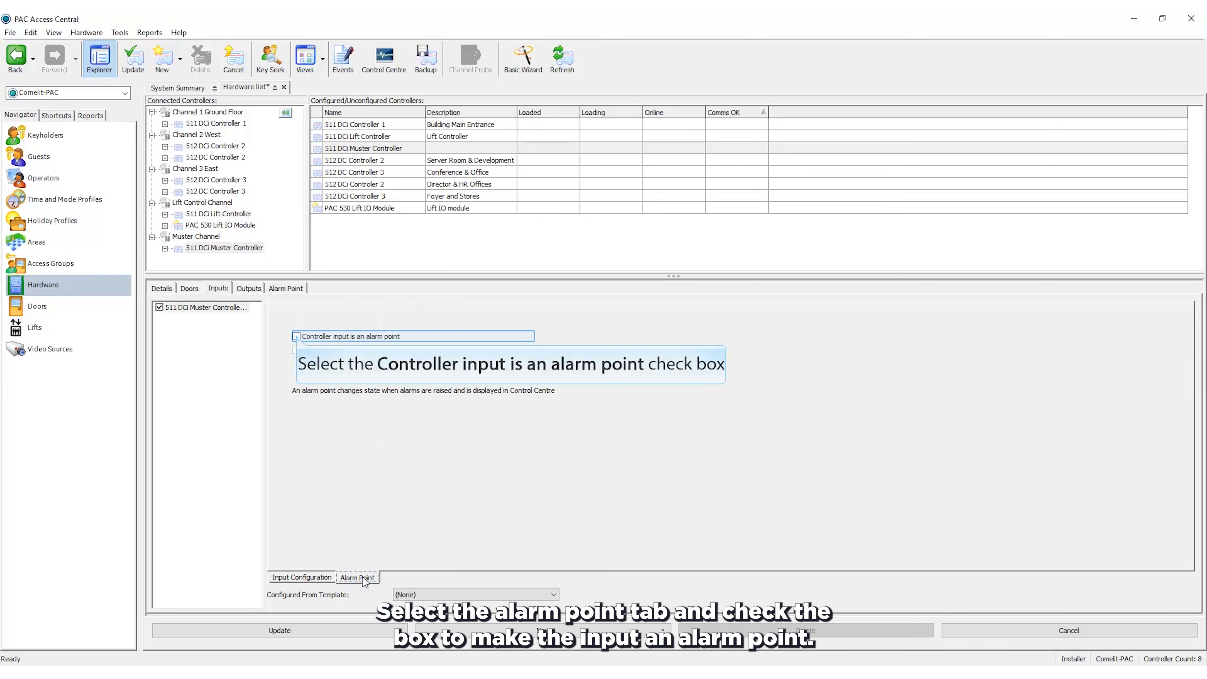
mouse_move(299, 350)
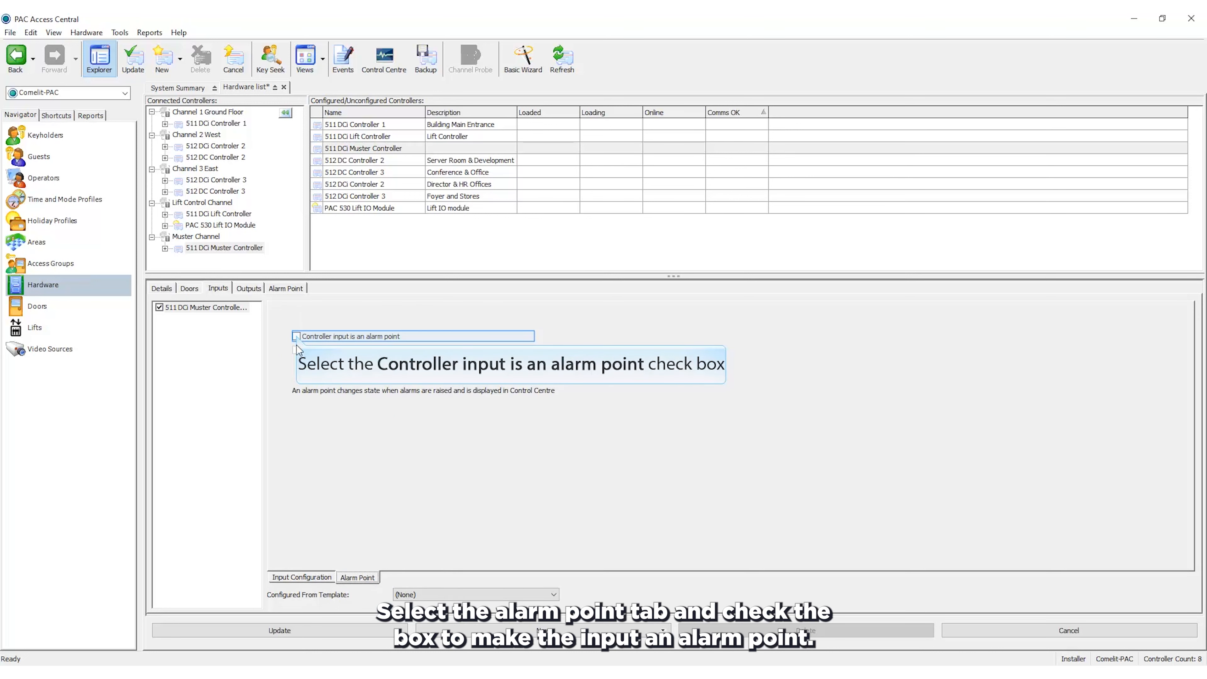
left_click(295, 336)
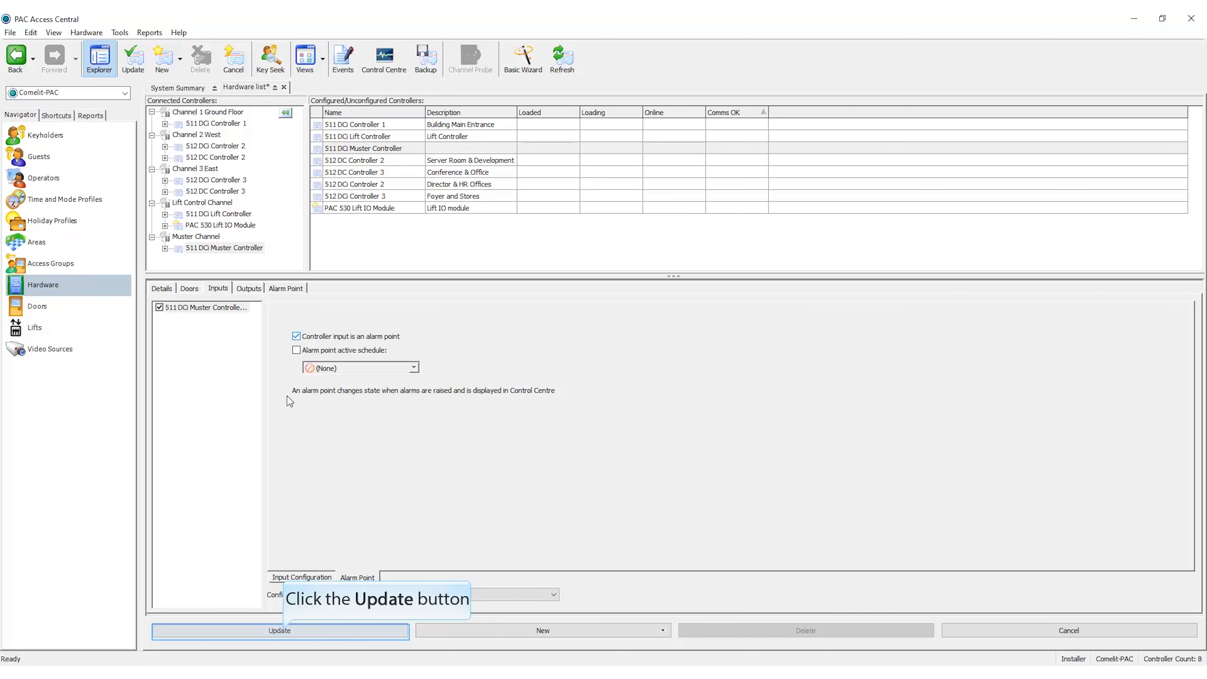
left_click(278, 629)
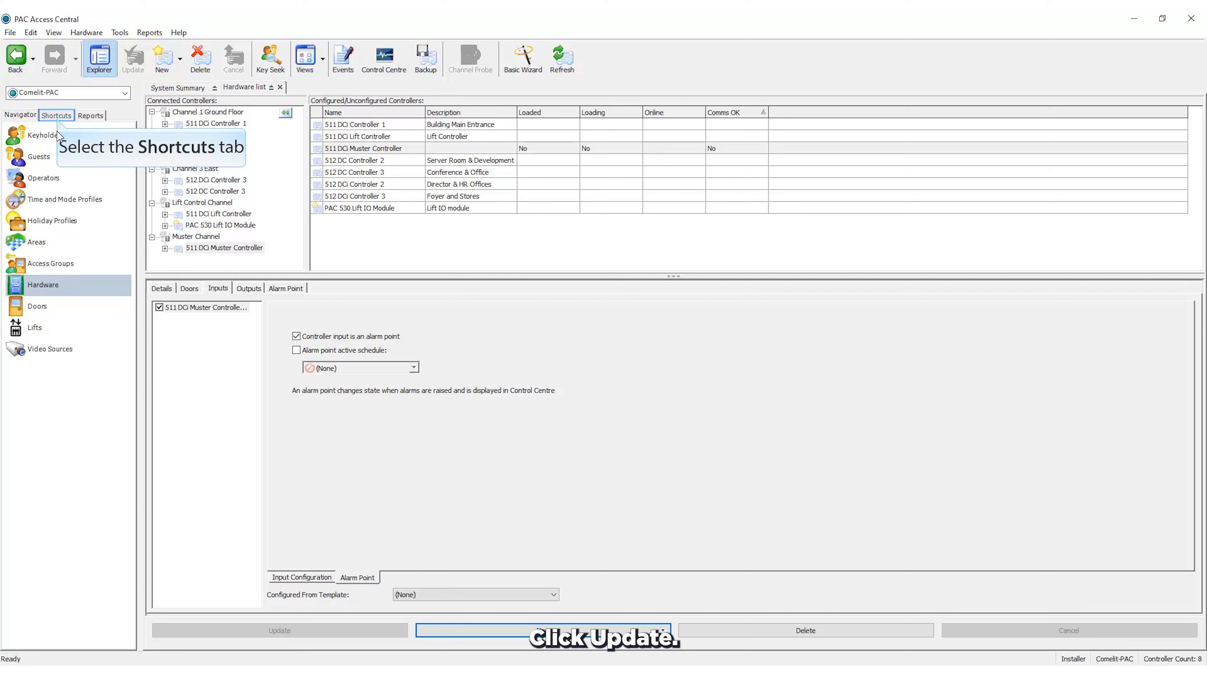
Step: Create a new Muster-type event-to-action from Shortcuts and name it 'Muste'
left_click(55, 114)
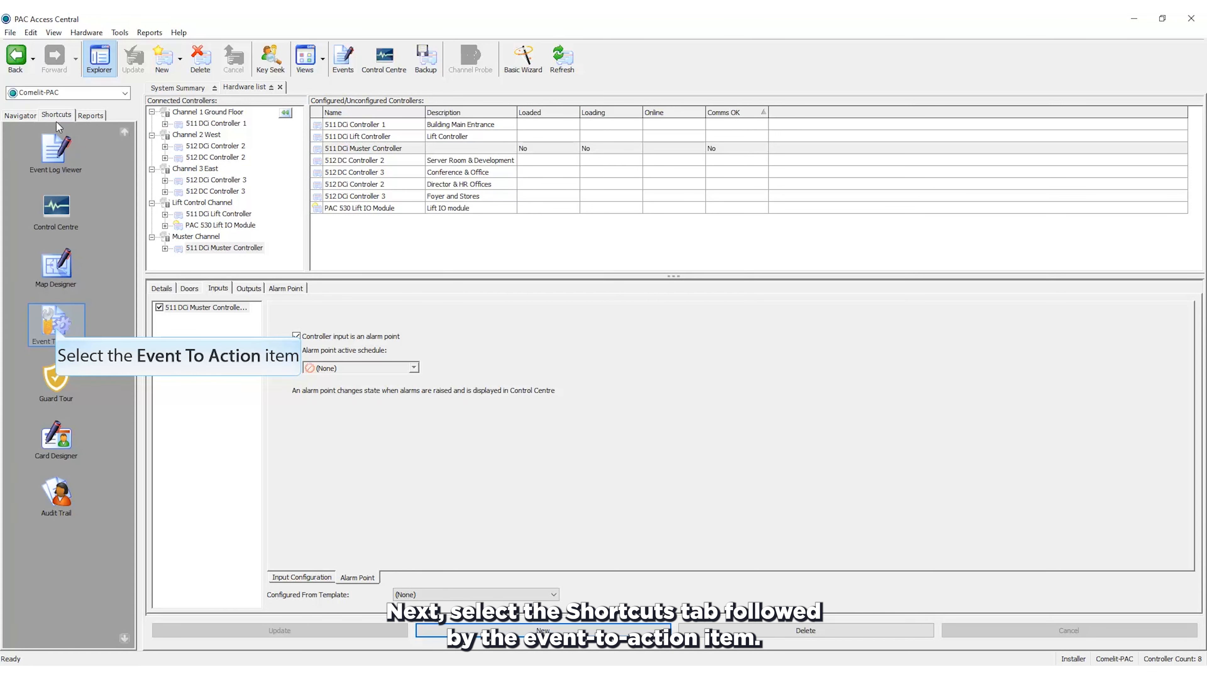
left_click(55, 323)
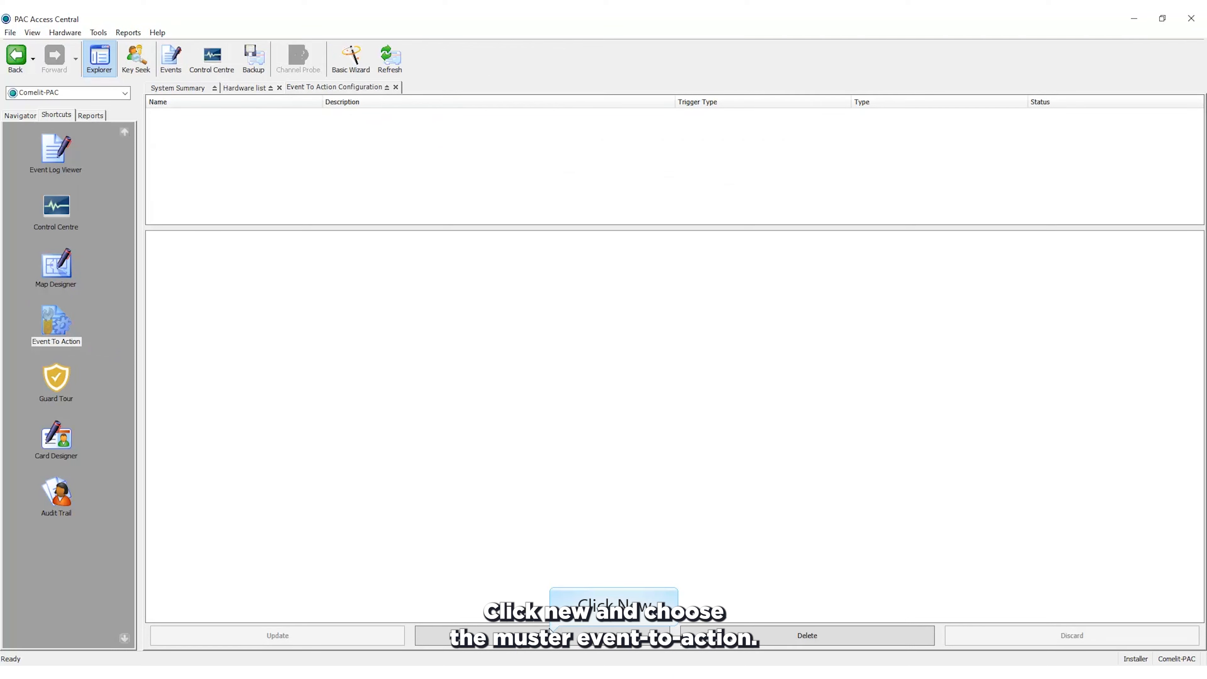
left_click(613, 602)
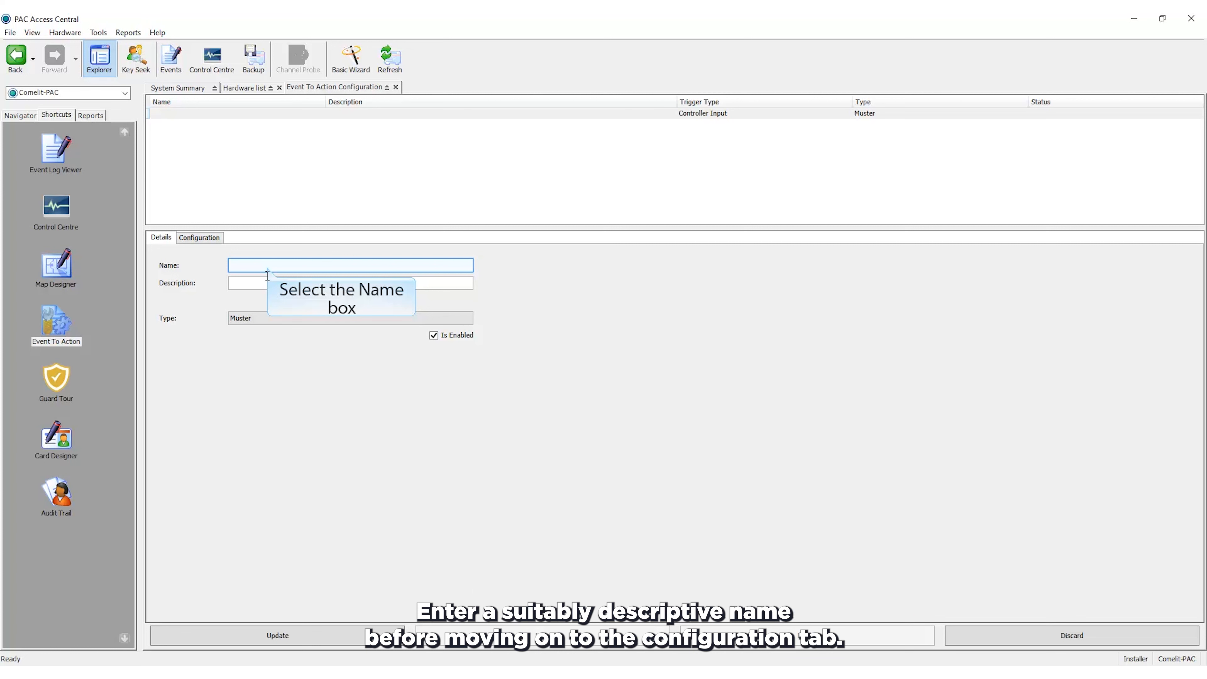
type("Muste")
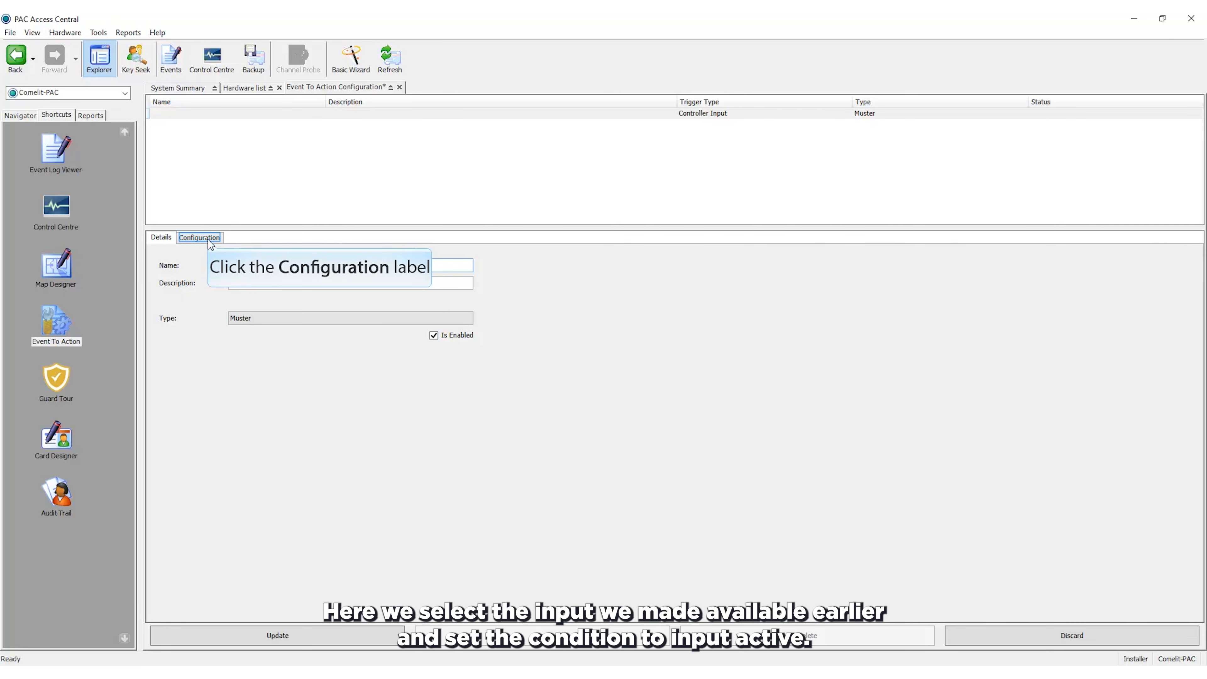
Step: Trigger on 511 DCi Muster Controller_Input_1 with condition Input active and add a Muster action
left_click(199, 237)
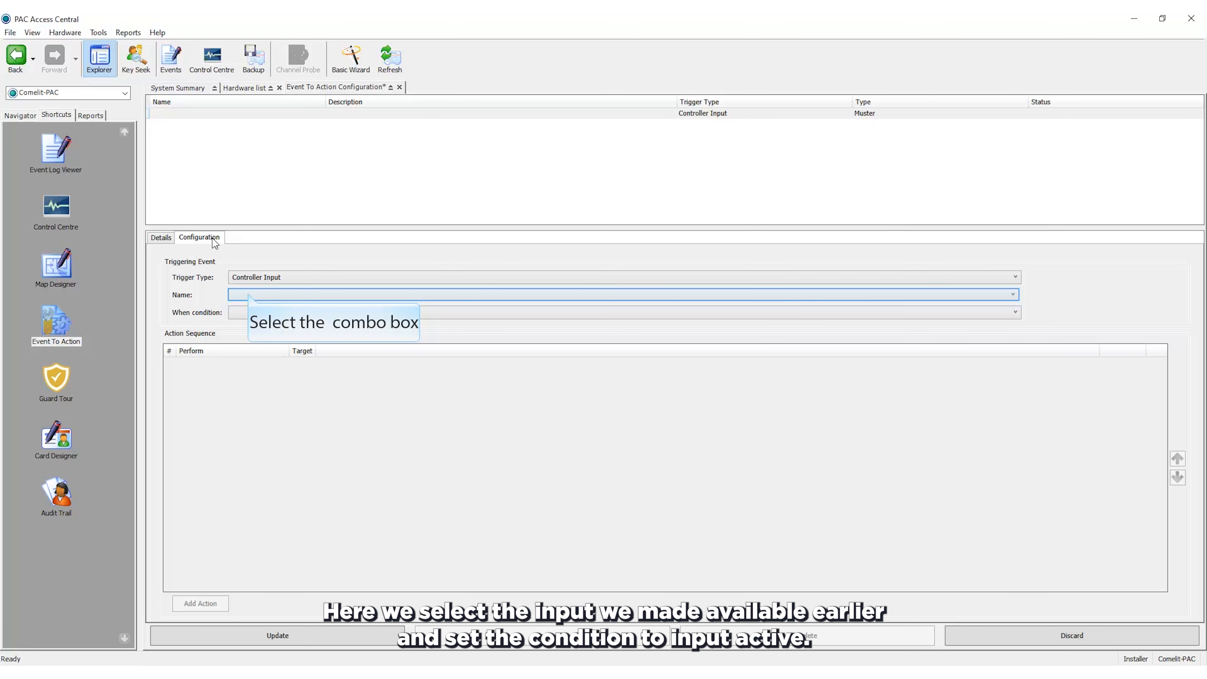
left_click(1012, 294)
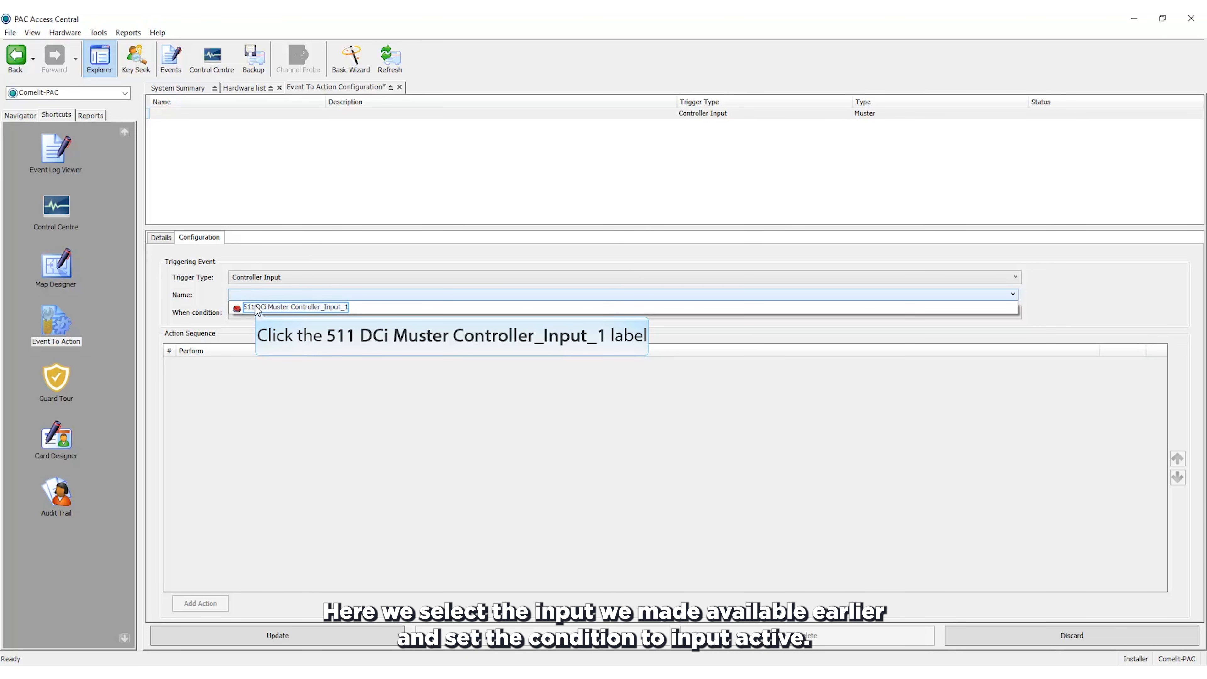
left_click(293, 306)
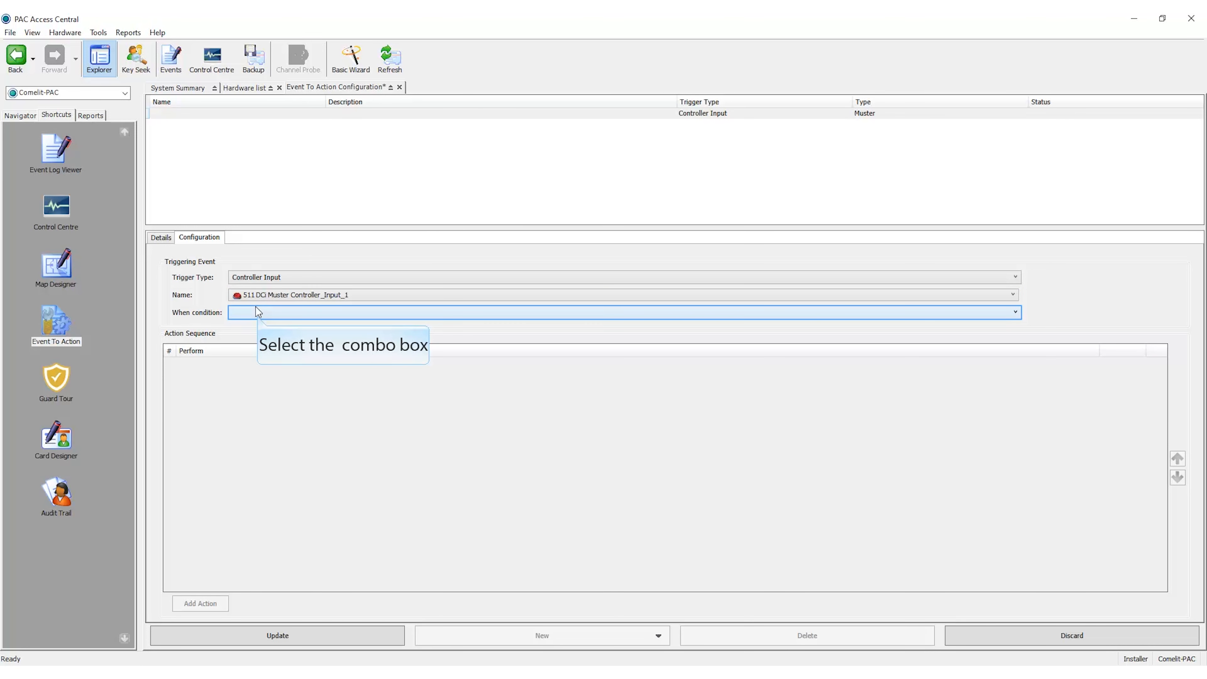
left_click(1014, 312)
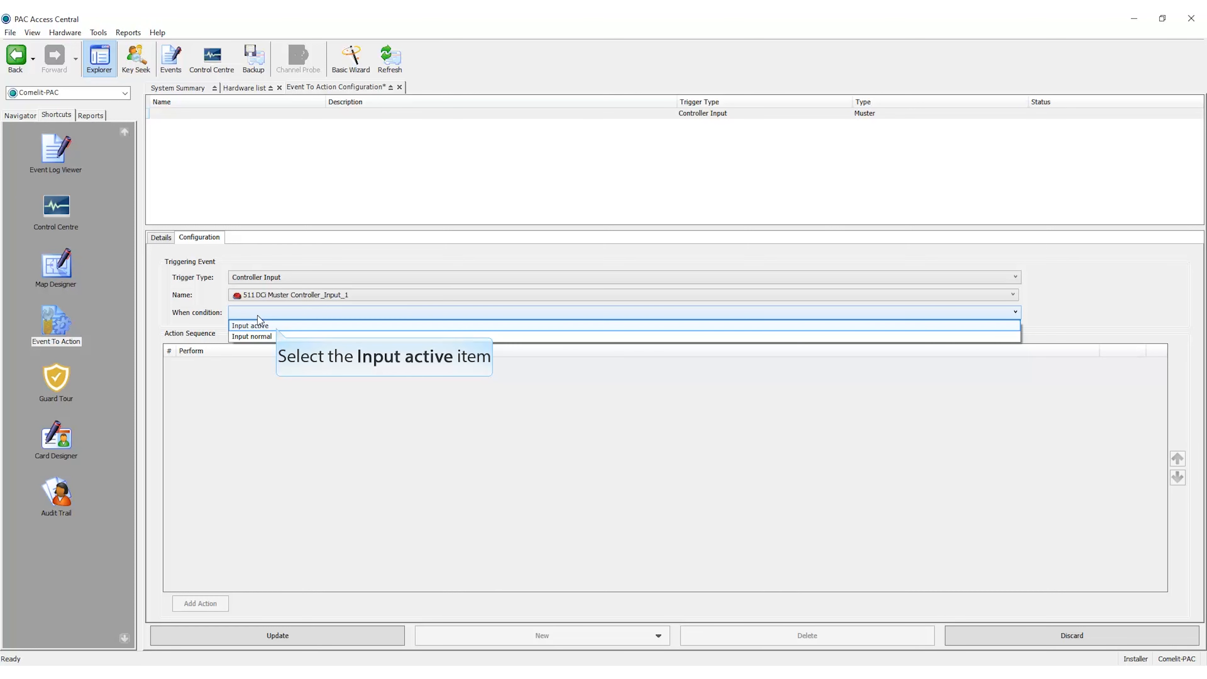
mouse_move(276, 331)
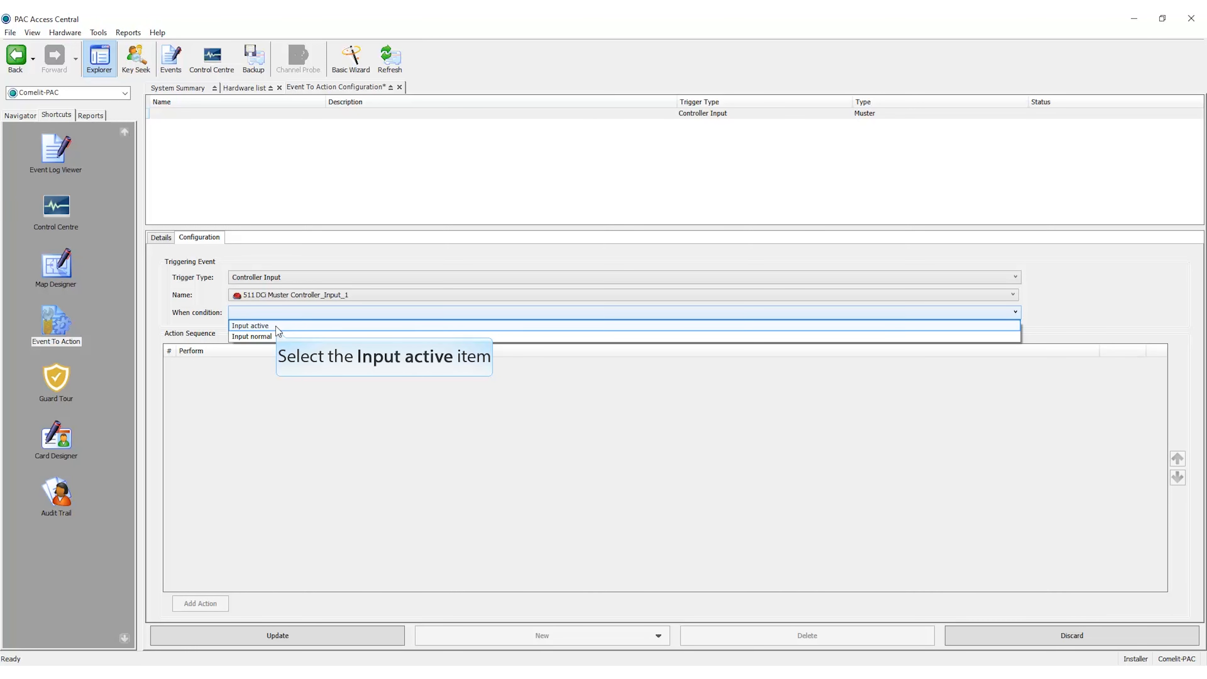
left_click(250, 325)
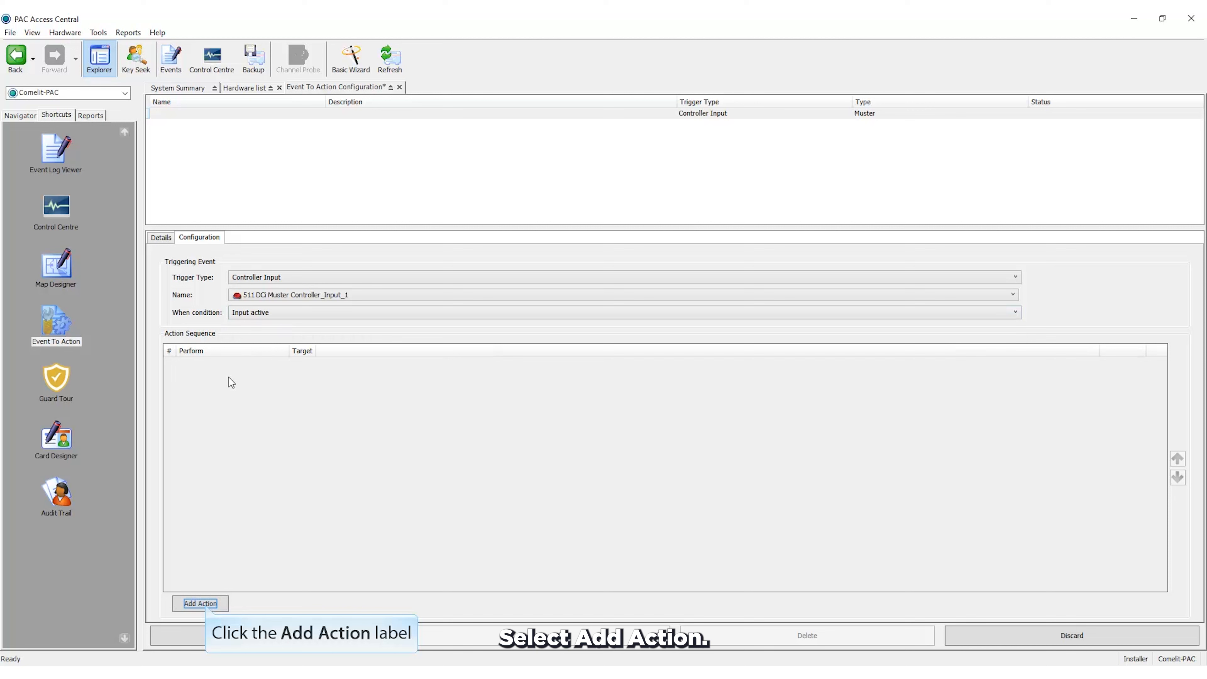
left_click(199, 602)
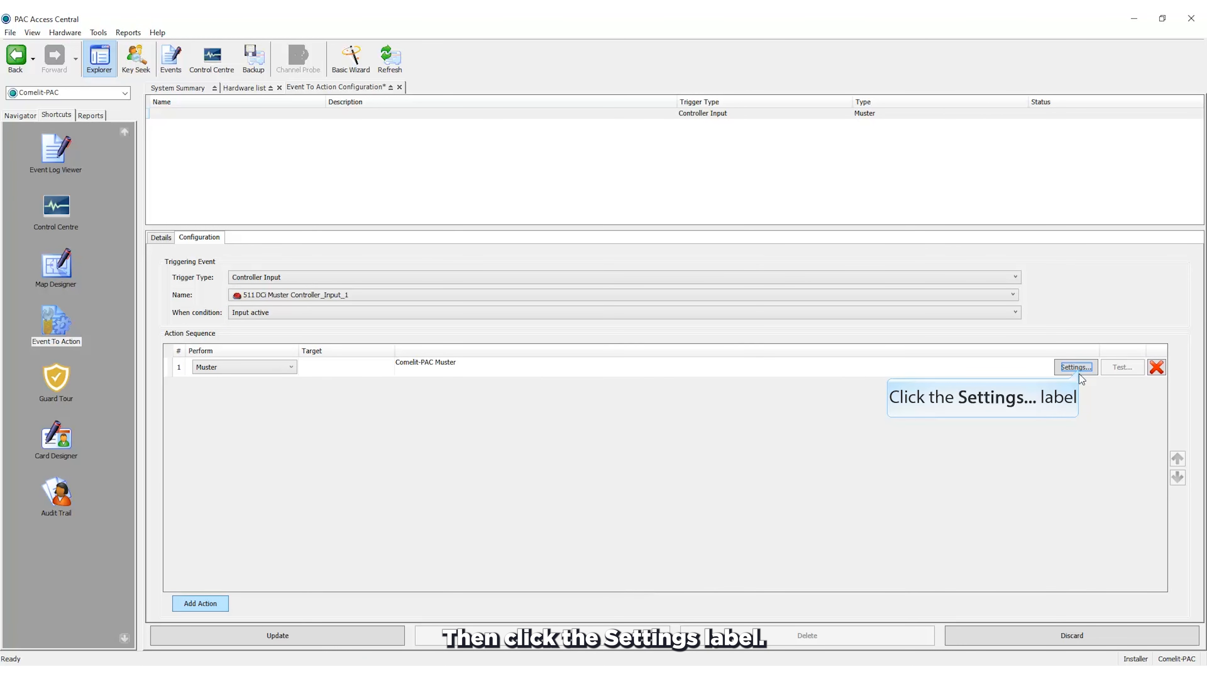
left_click(1074, 367)
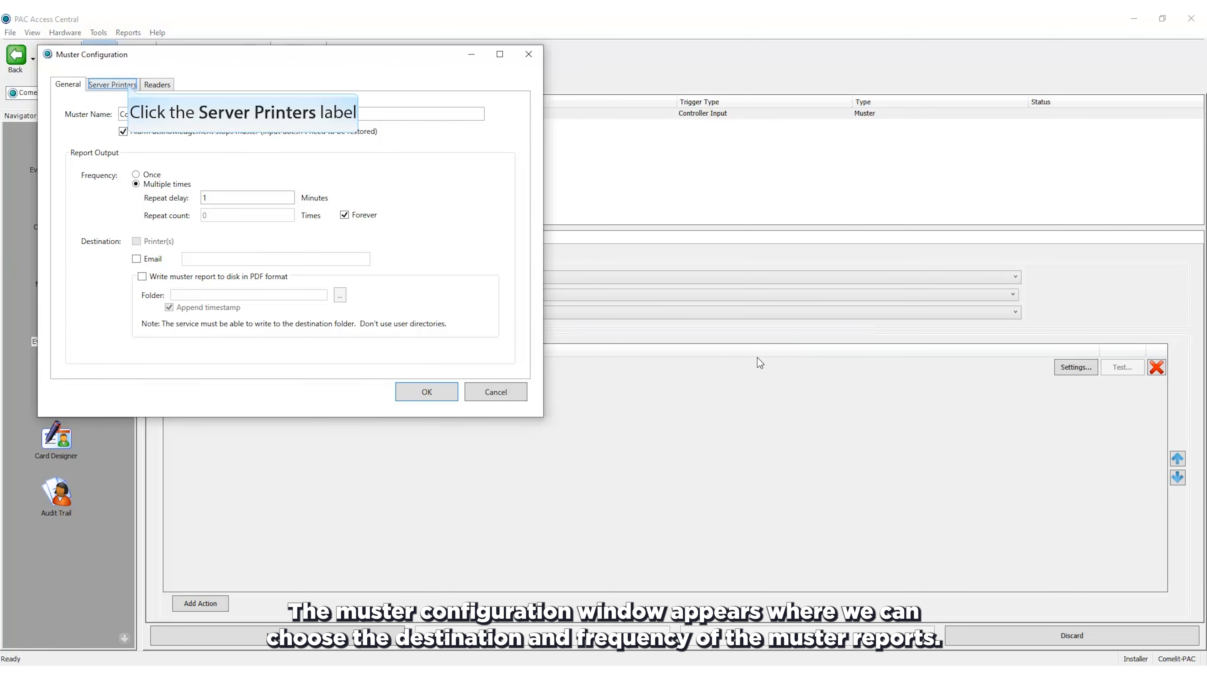
Step: Add Microsoft XPS Document Writer to the muster action's Server Printers list
left_click(112, 85)
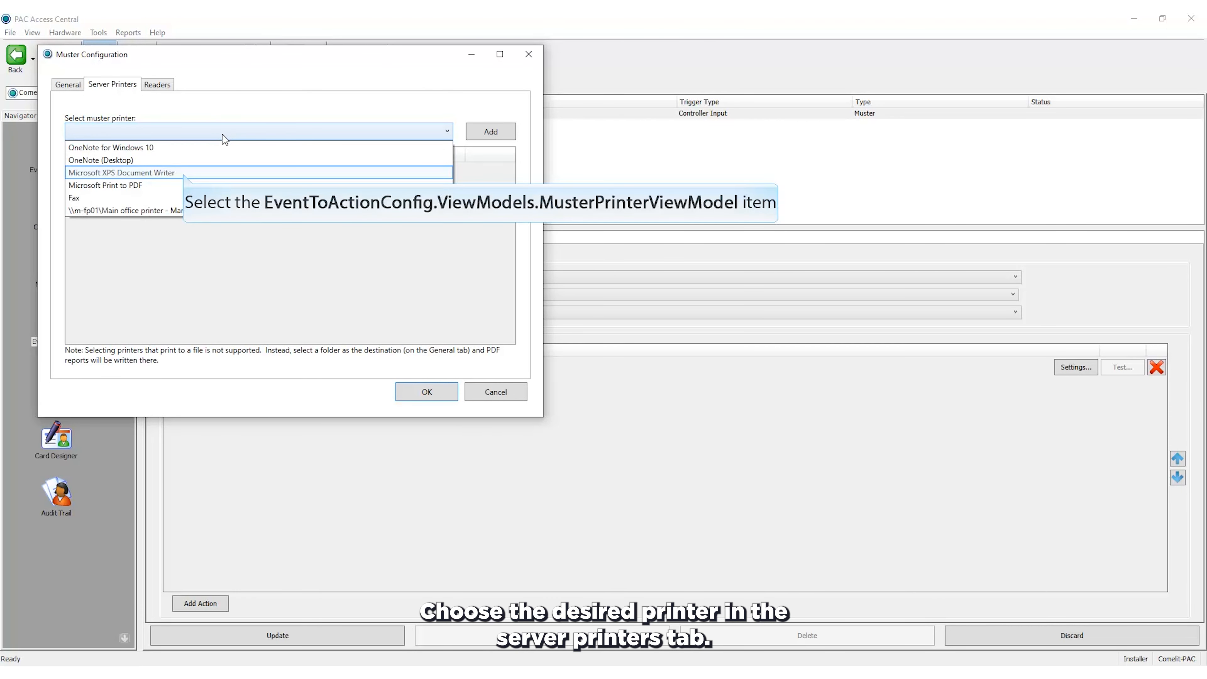
left_click(120, 172)
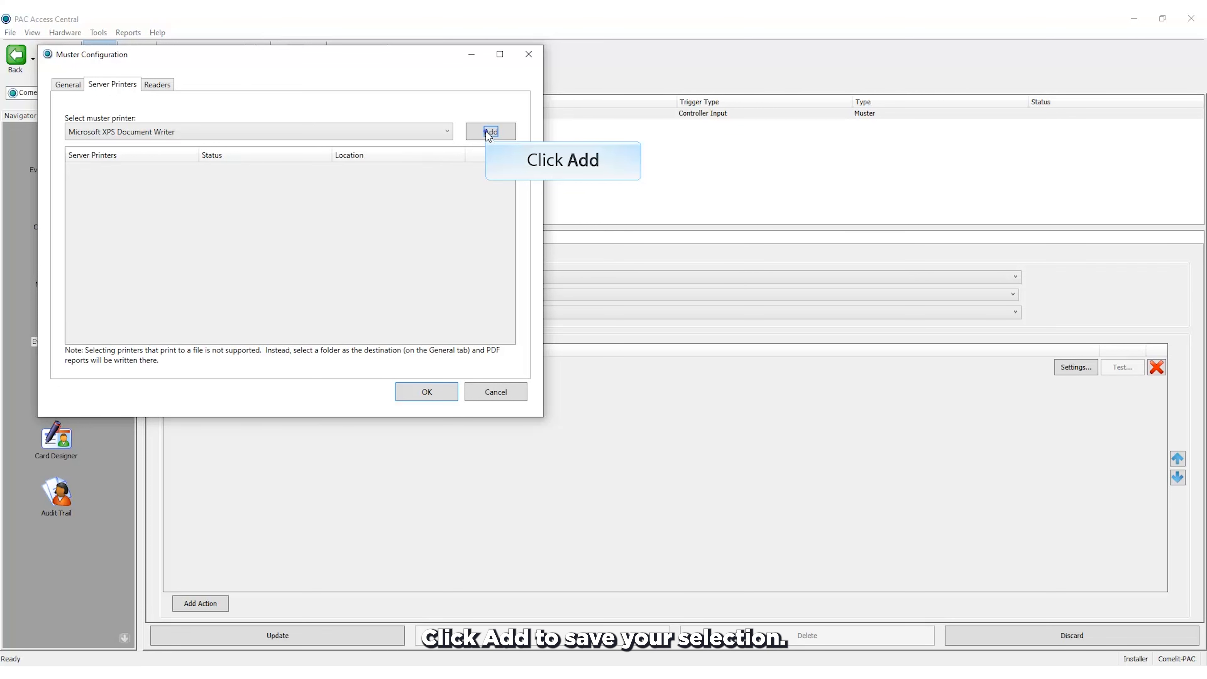
left_click(490, 131)
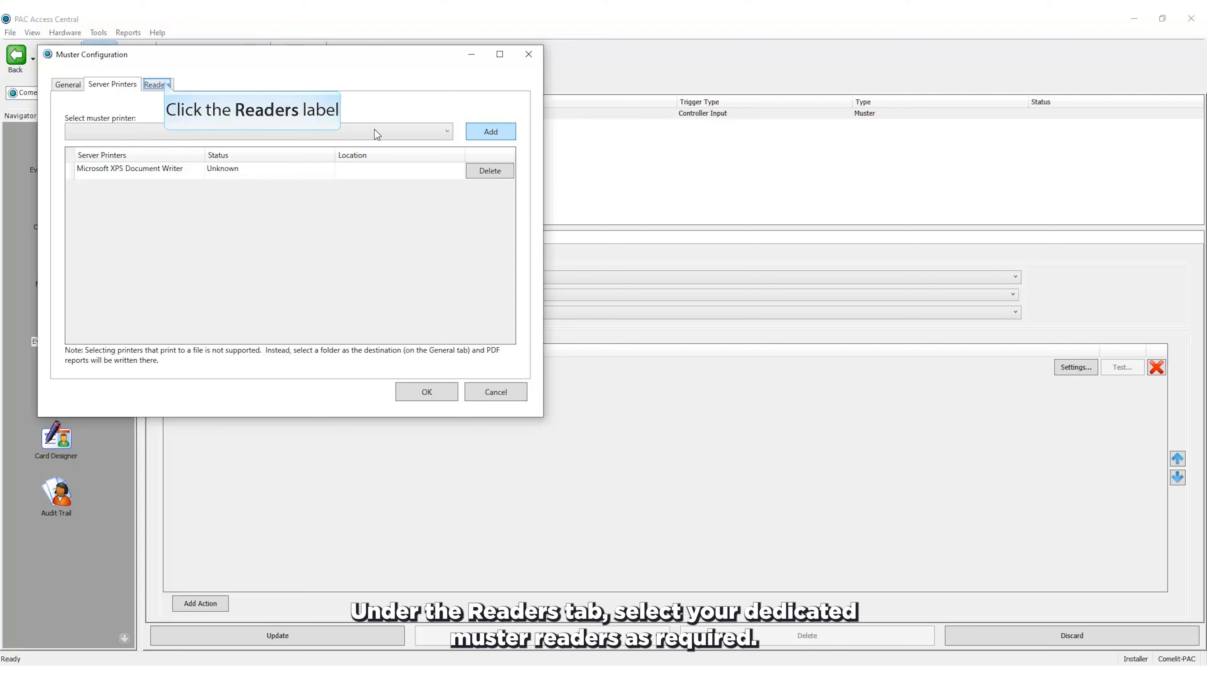
Step: Tick 511 DCi Muster Controller_Door_1 (1) as a muster reader, confirm, and update the event-to-action
left_click(153, 84)
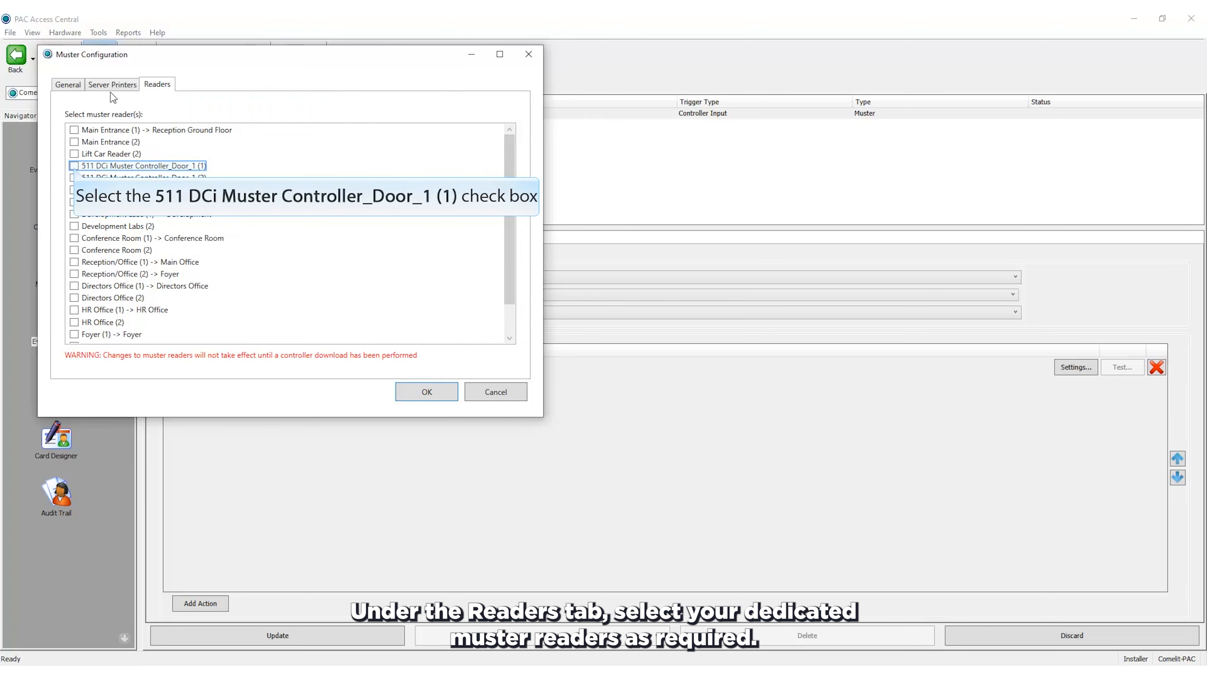
left_click(74, 166)
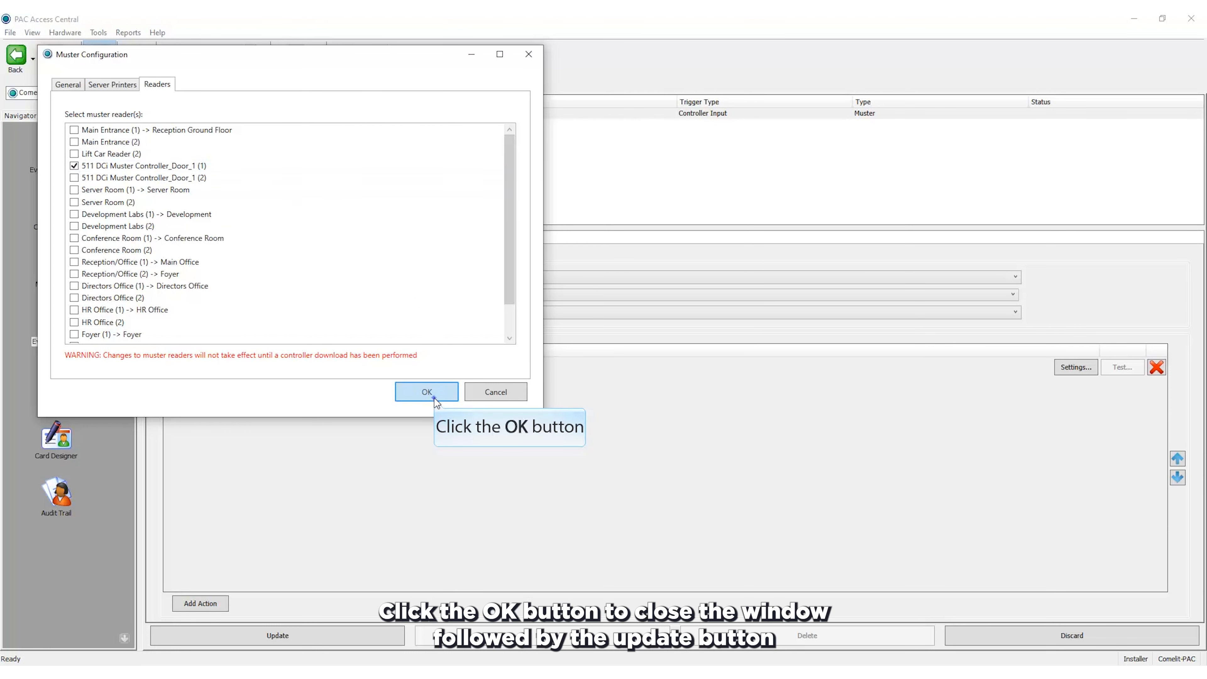
left_click(426, 392)
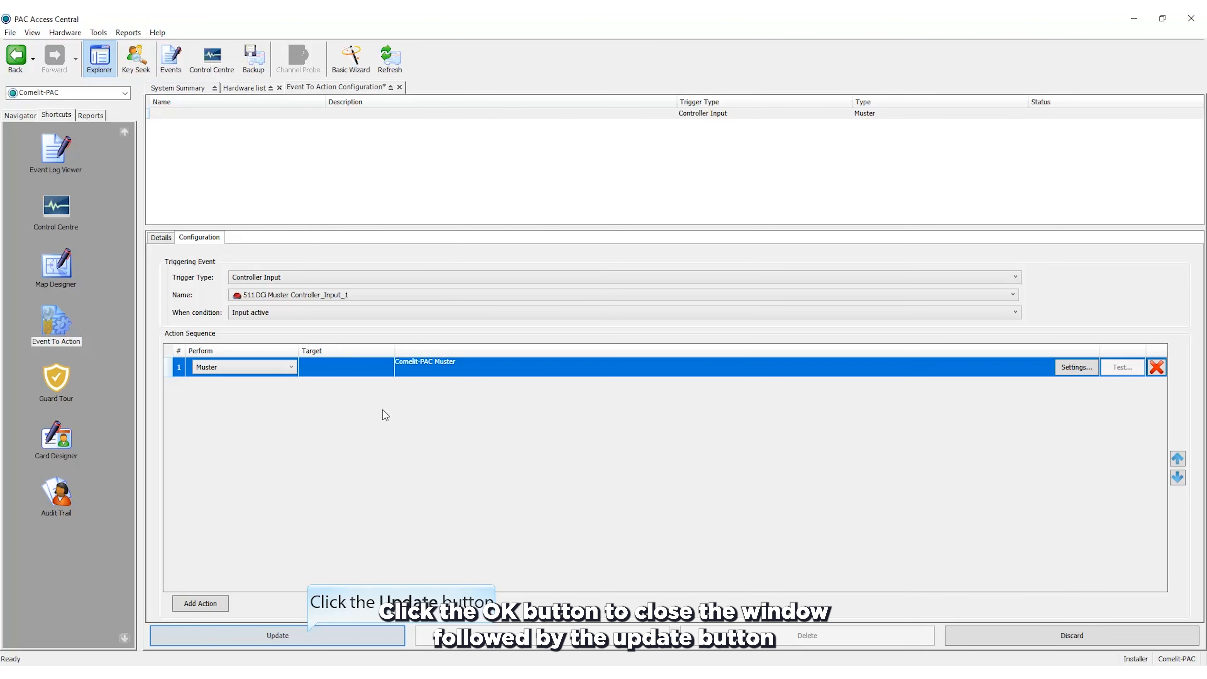
left_click(277, 635)
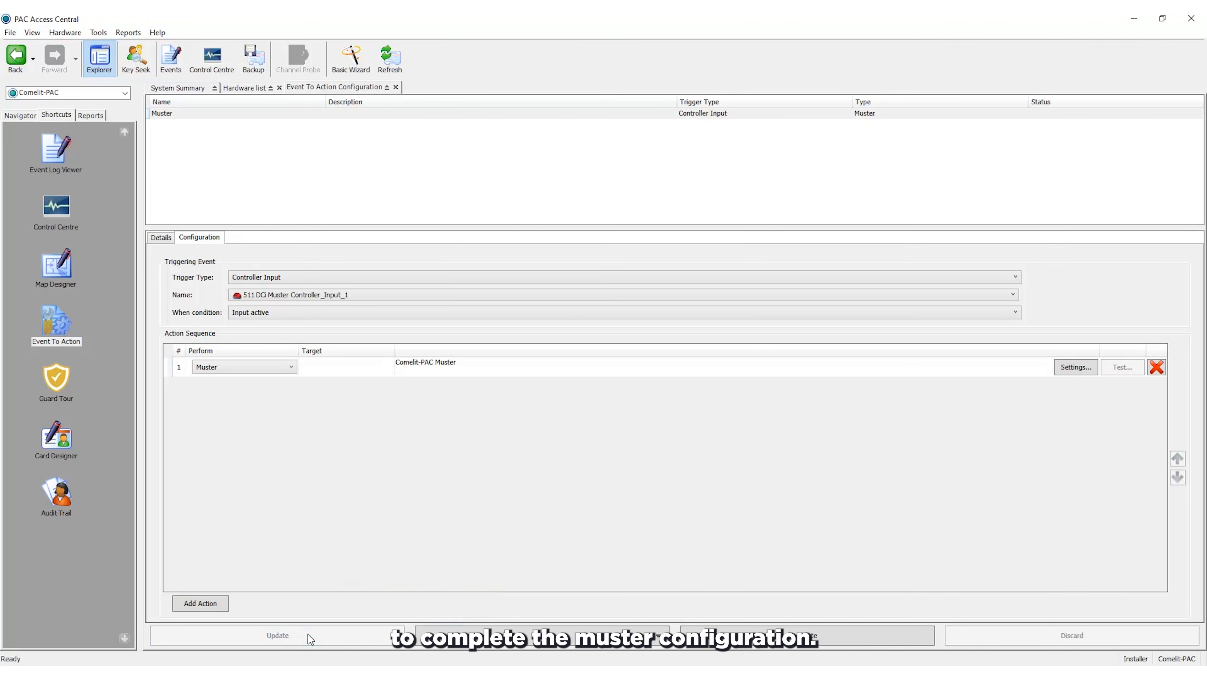